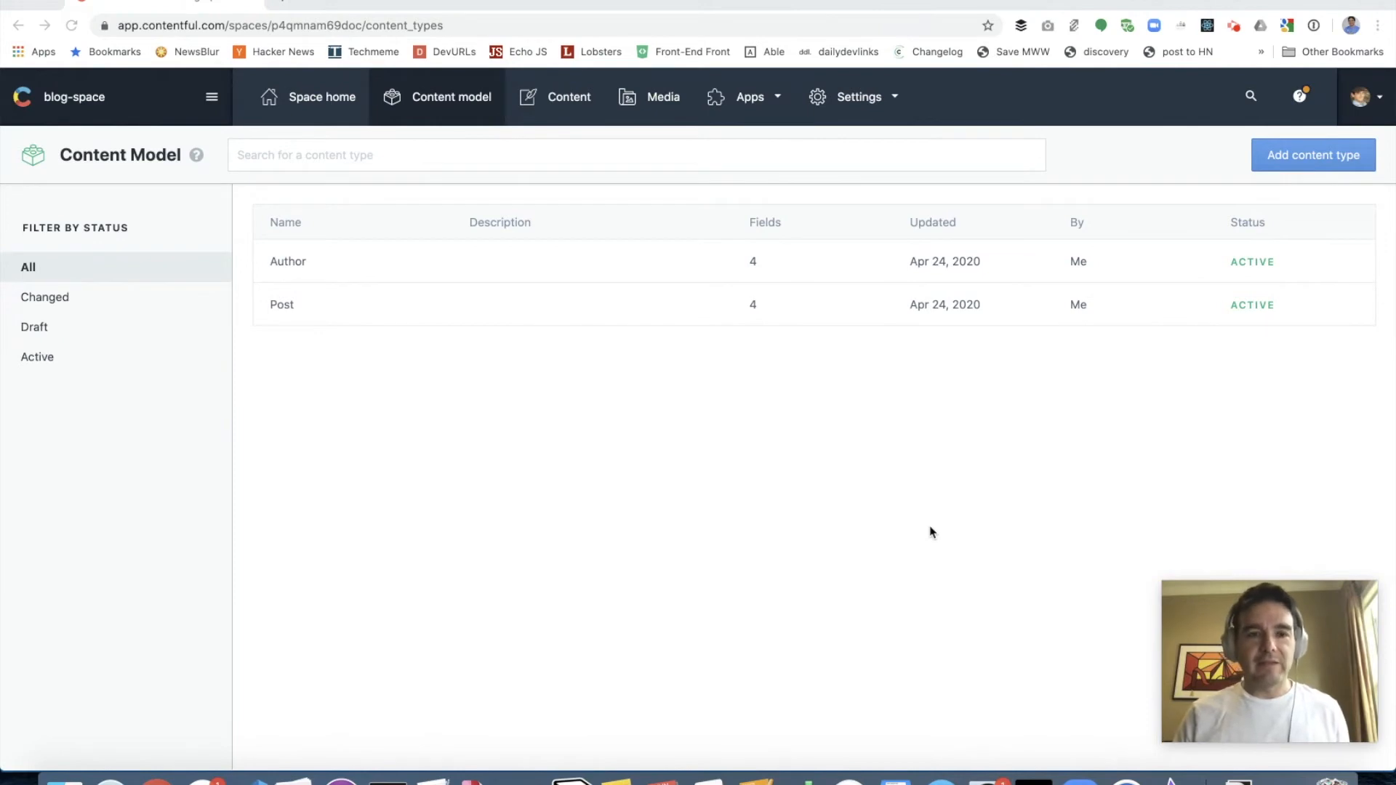
mouse_move(745, 403)
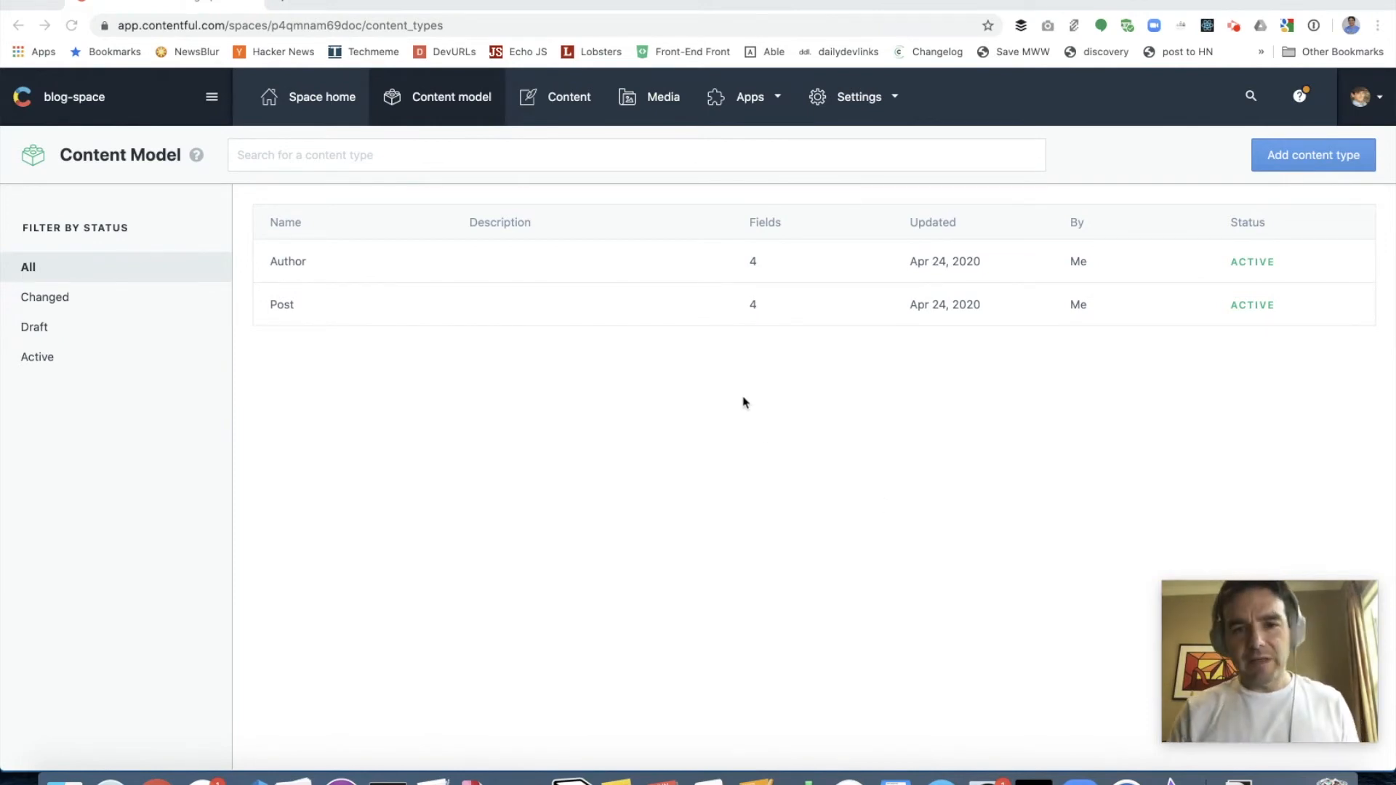
mouse_move(659, 345)
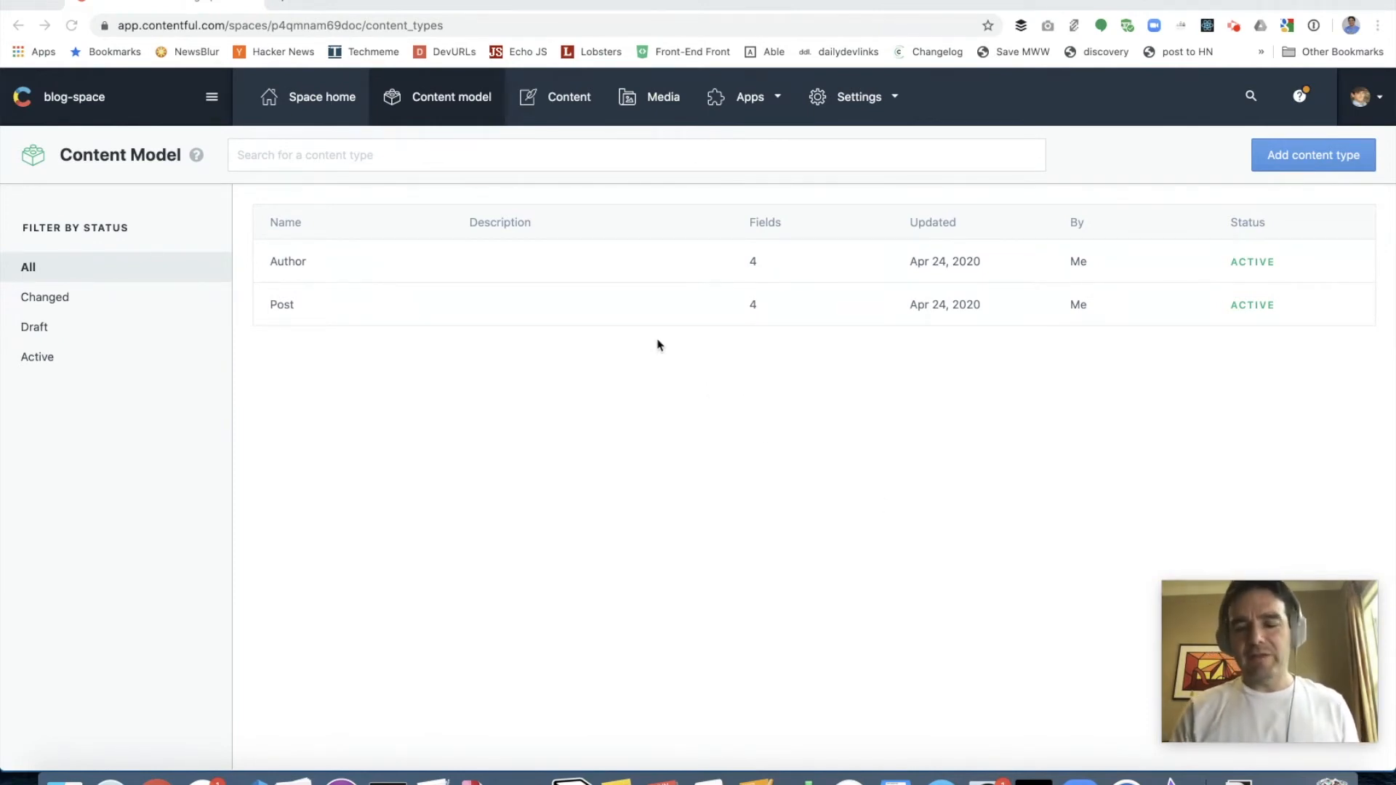
click(636, 155)
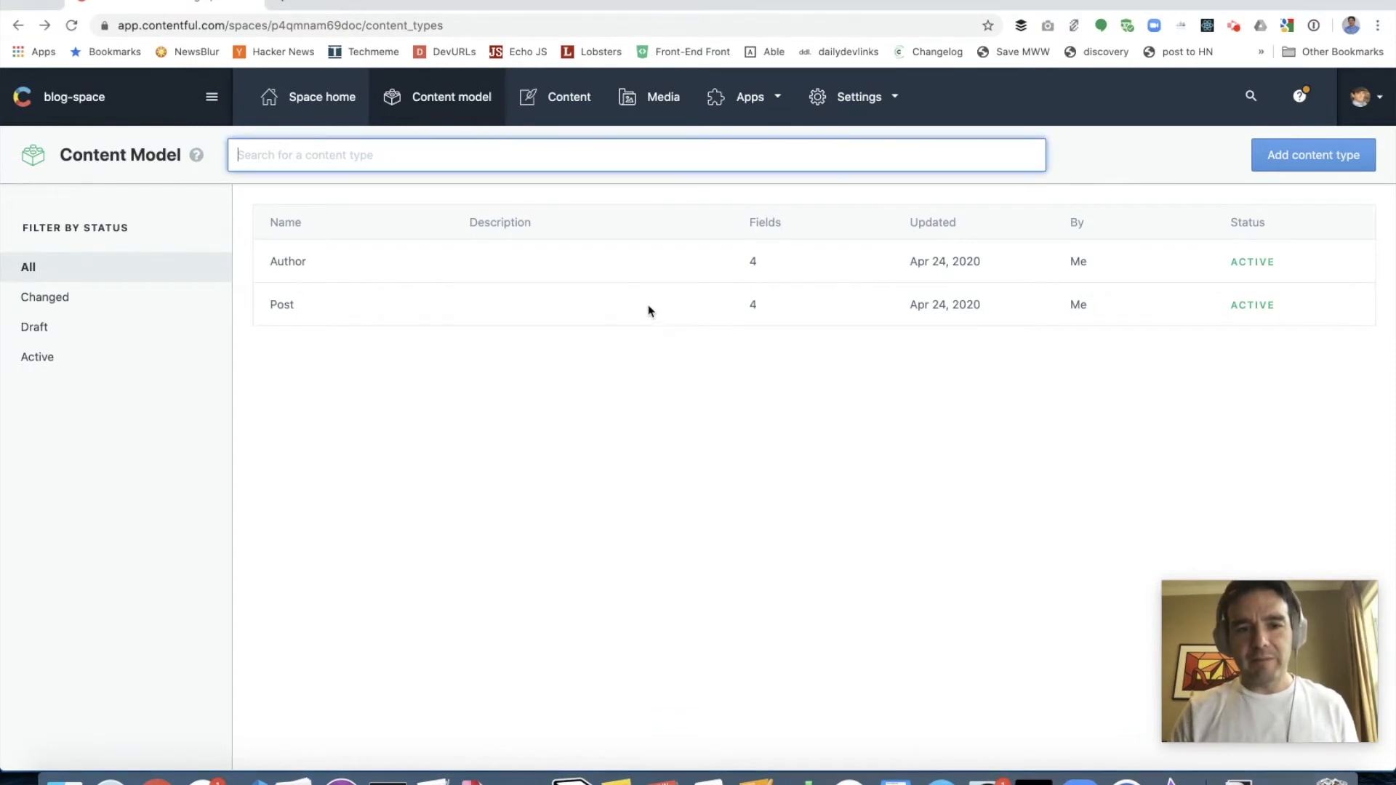
click(282, 305)
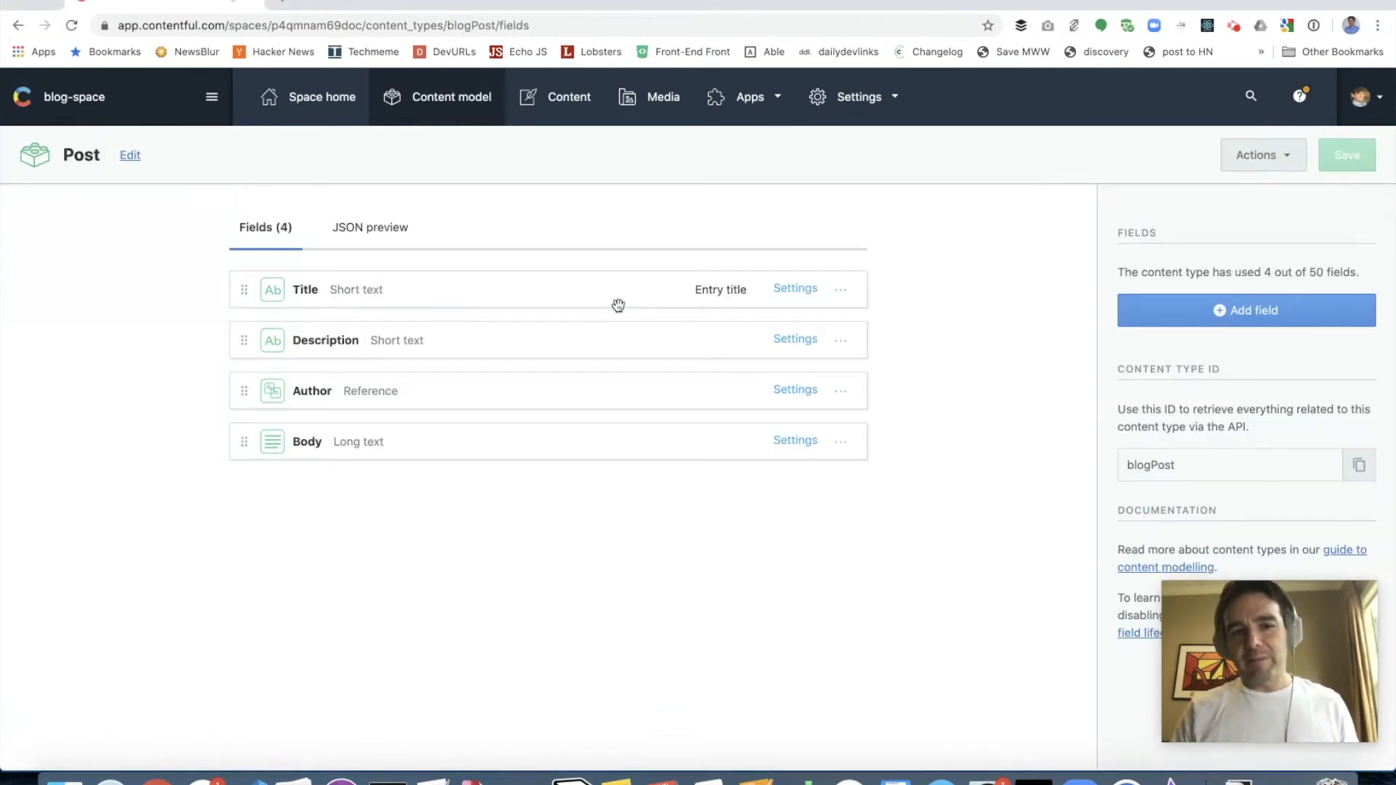
mouse_move(719, 326)
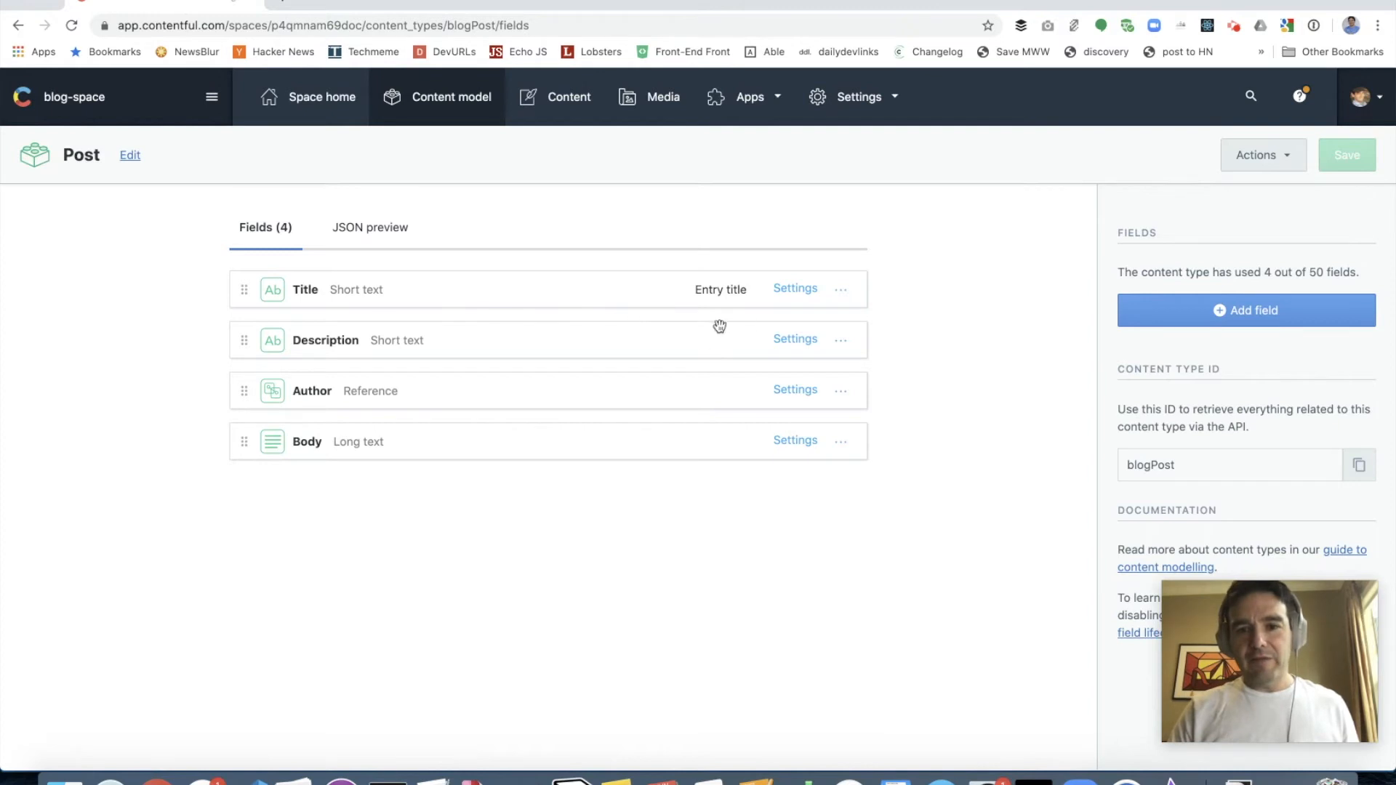
mouse_move(501, 326)
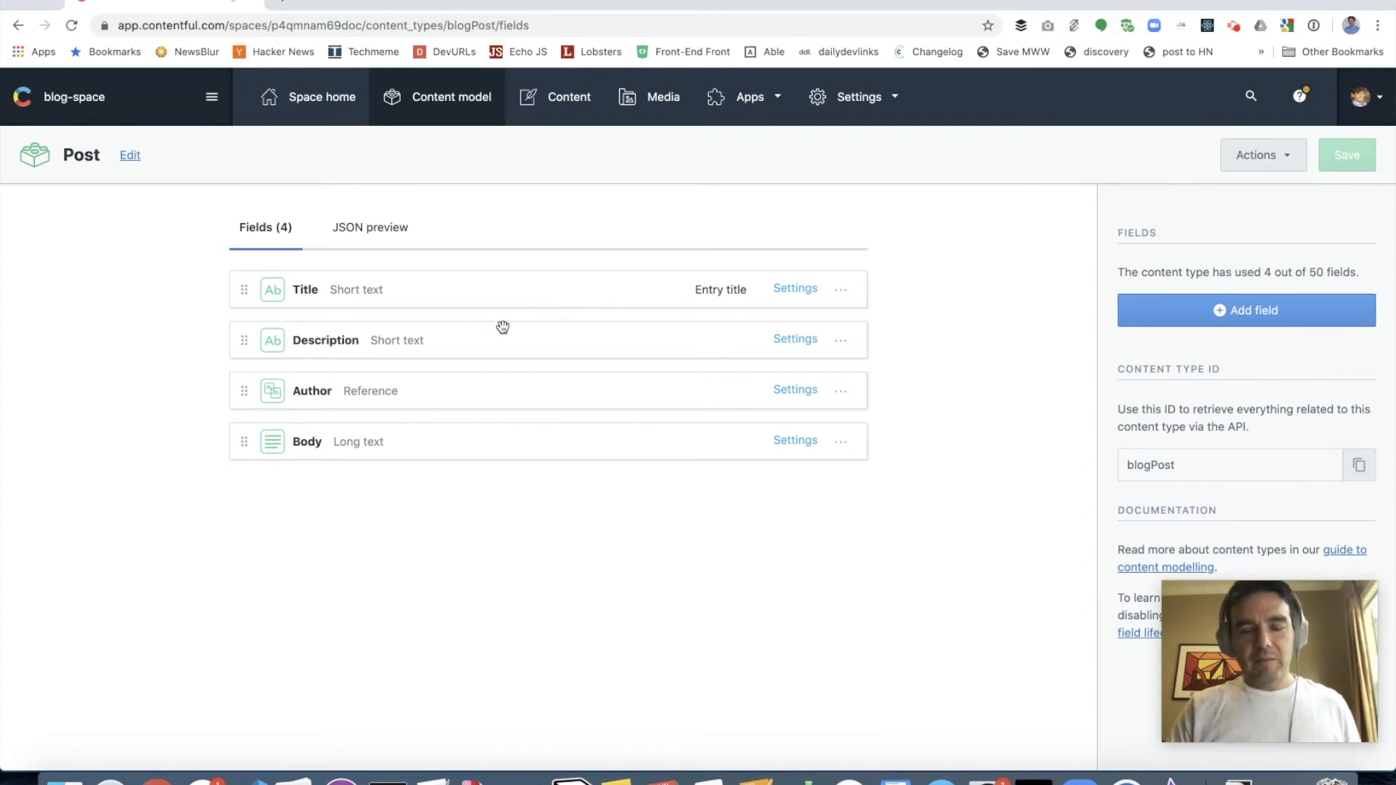
mouse_move(514, 393)
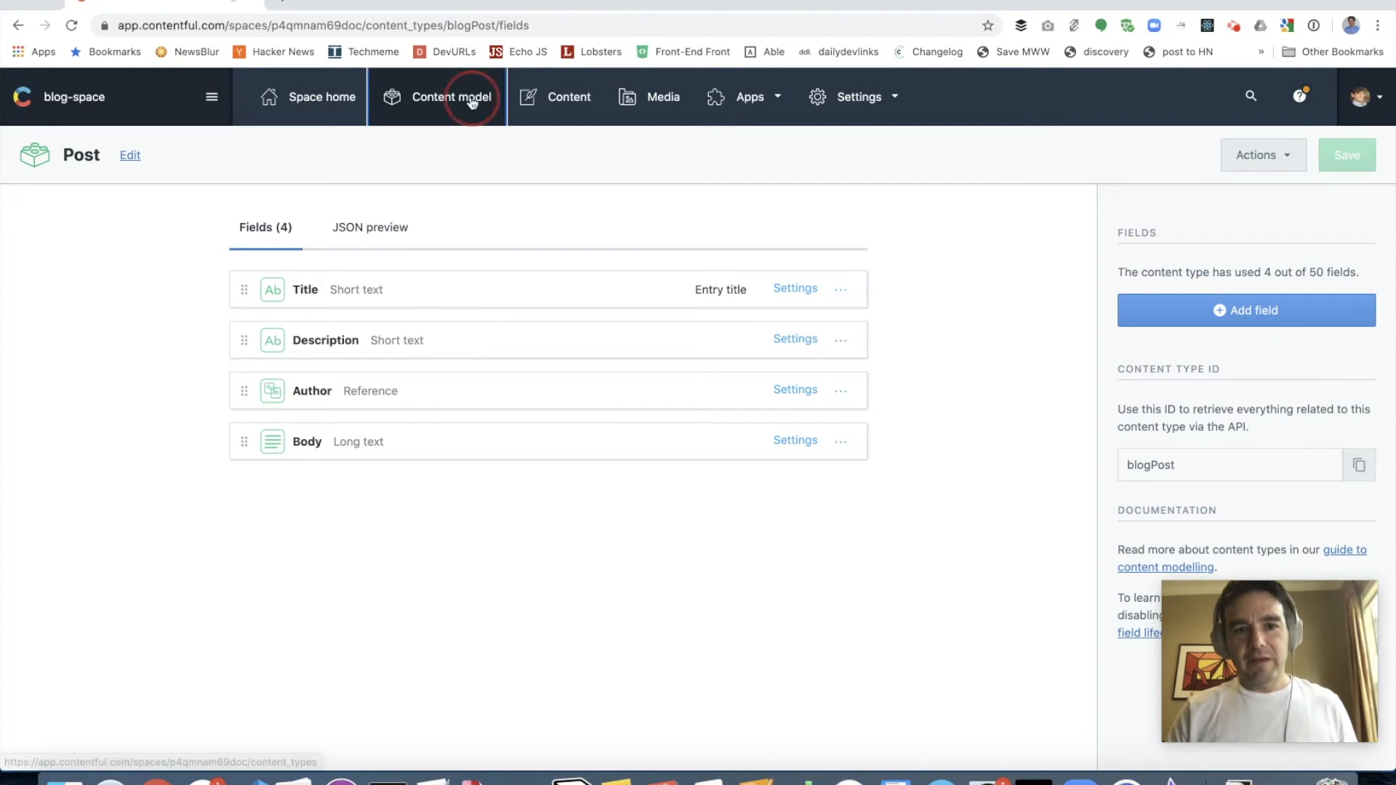
click(451, 97)
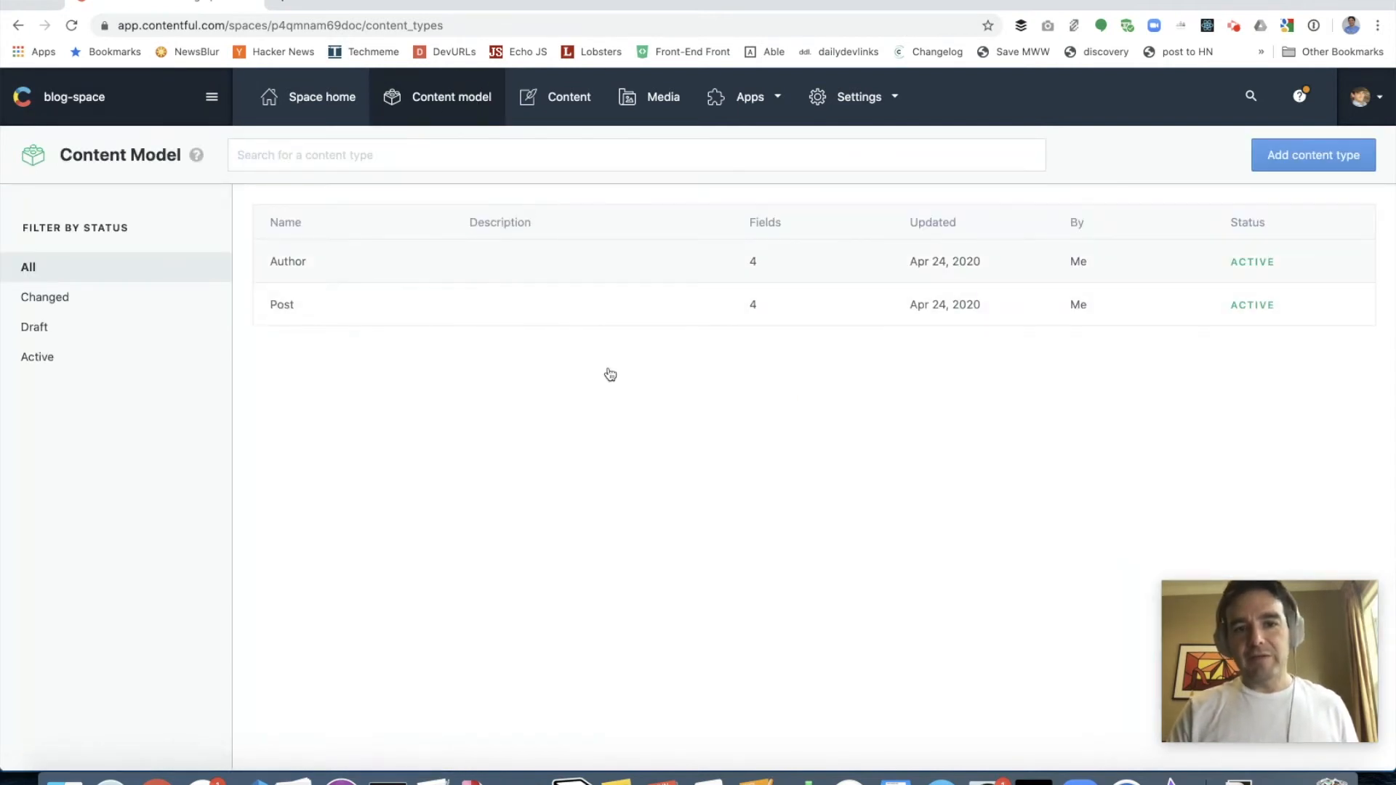
click(289, 261)
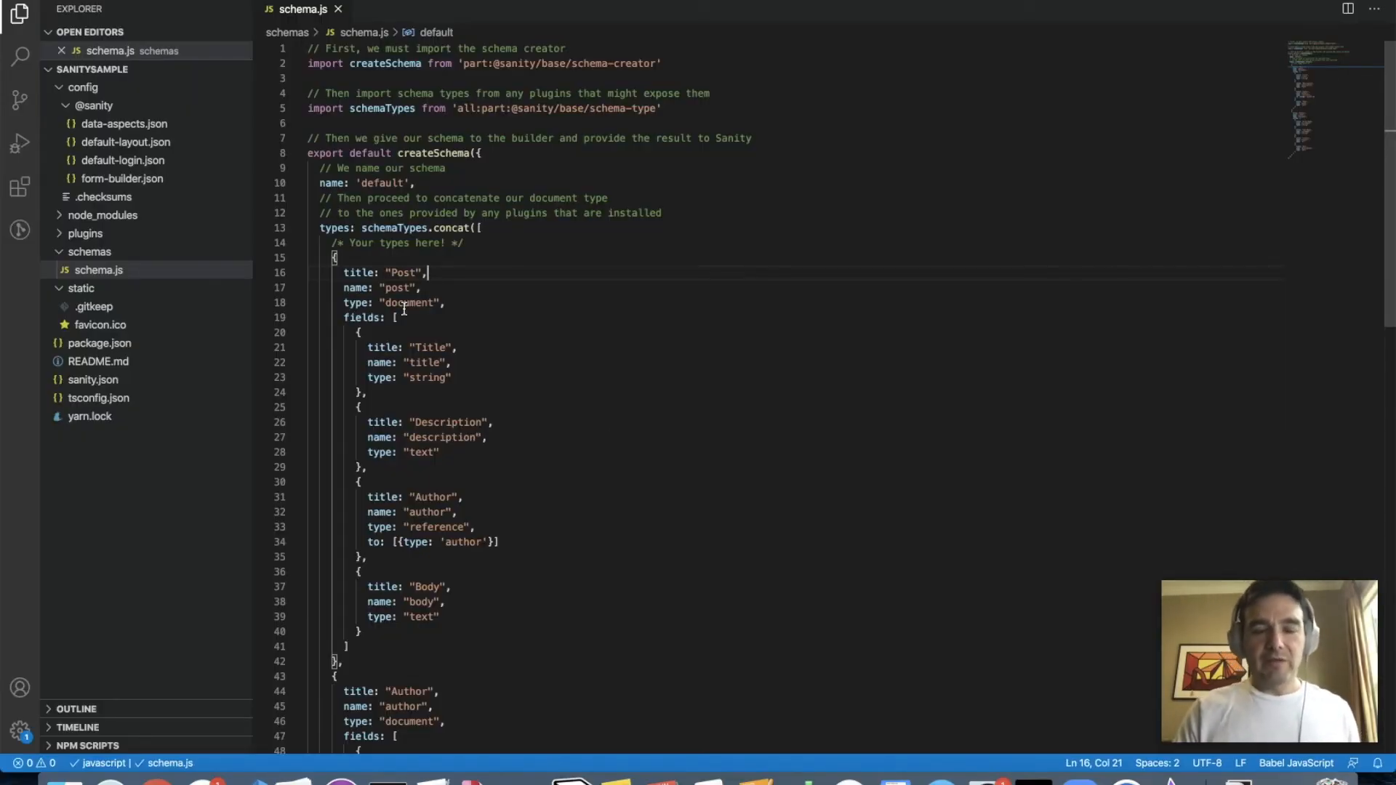
scroll(down, 3)
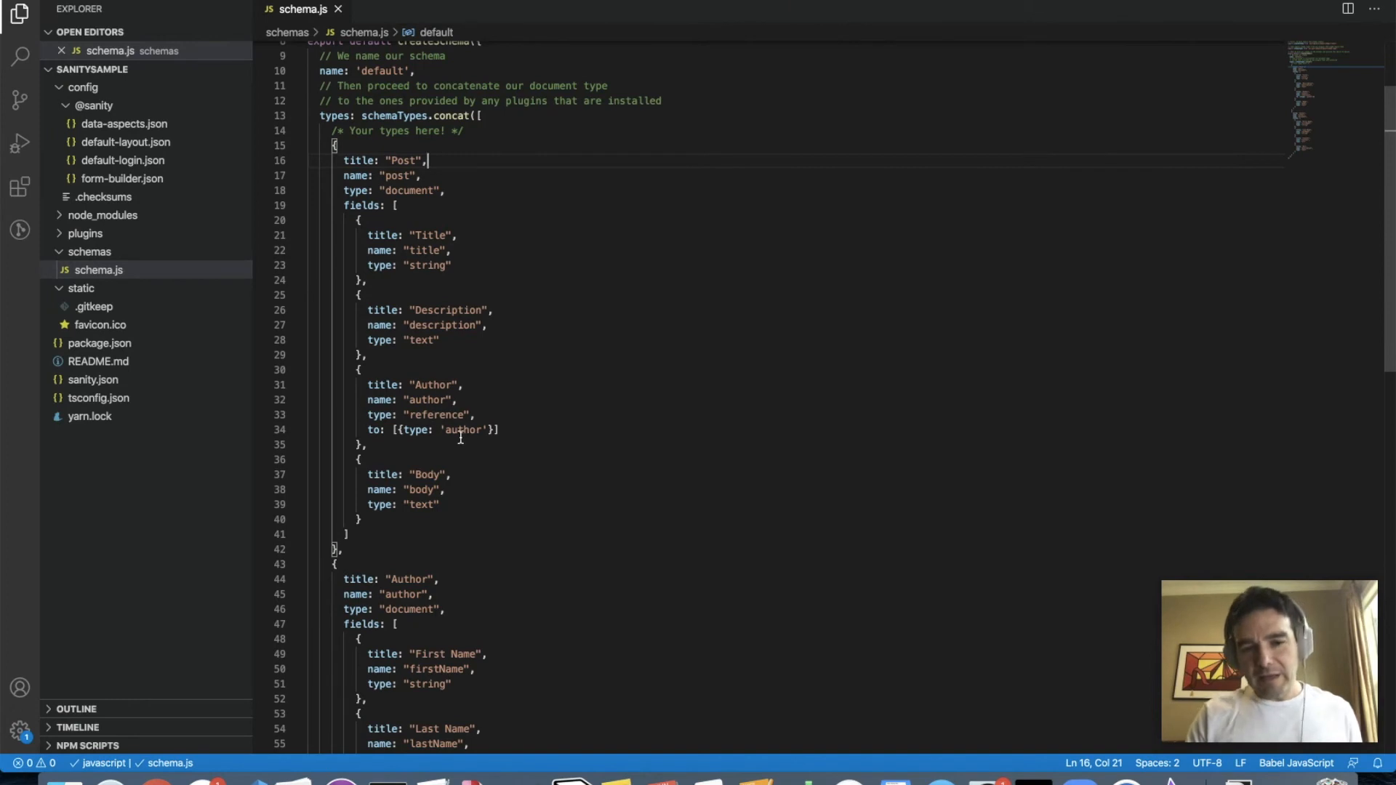
scroll(down, 3)
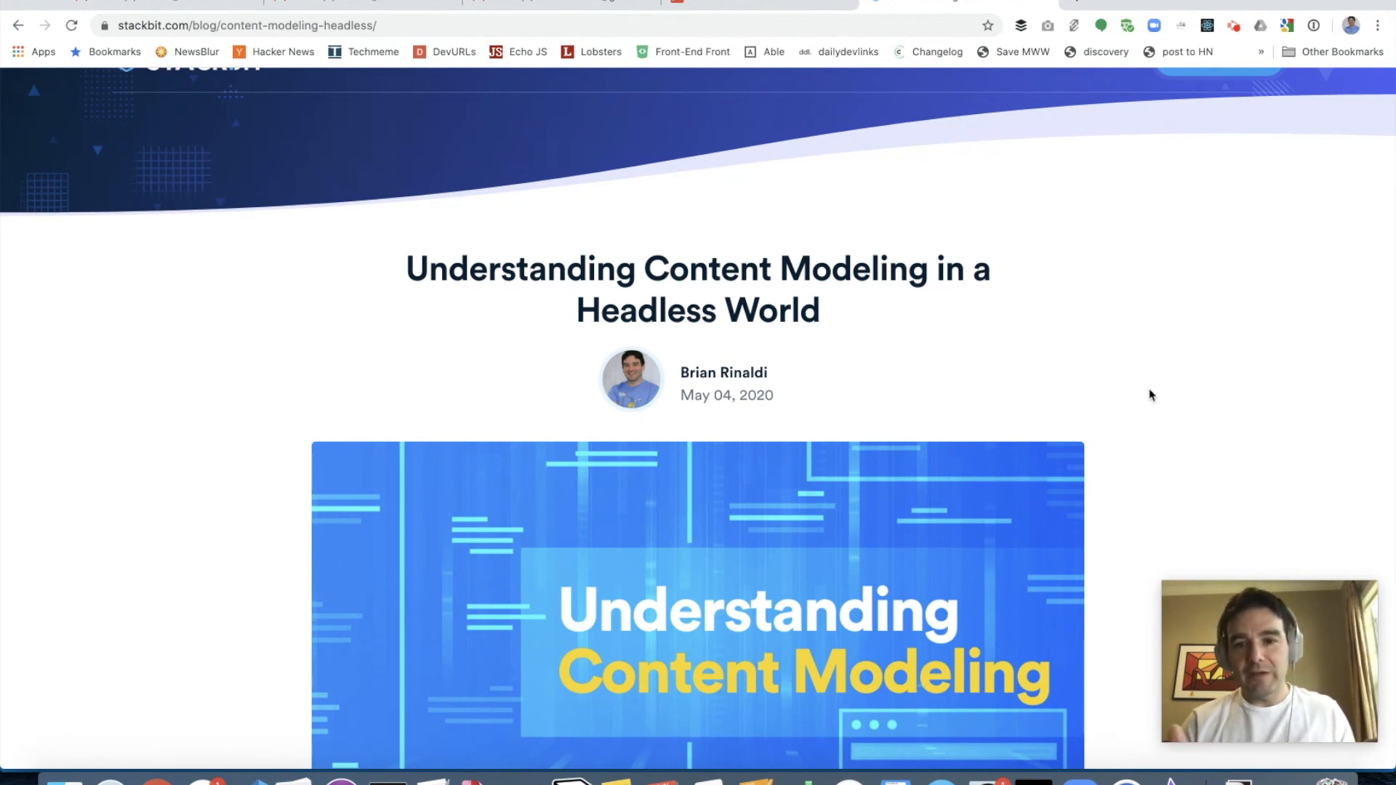
scroll(down, 3)
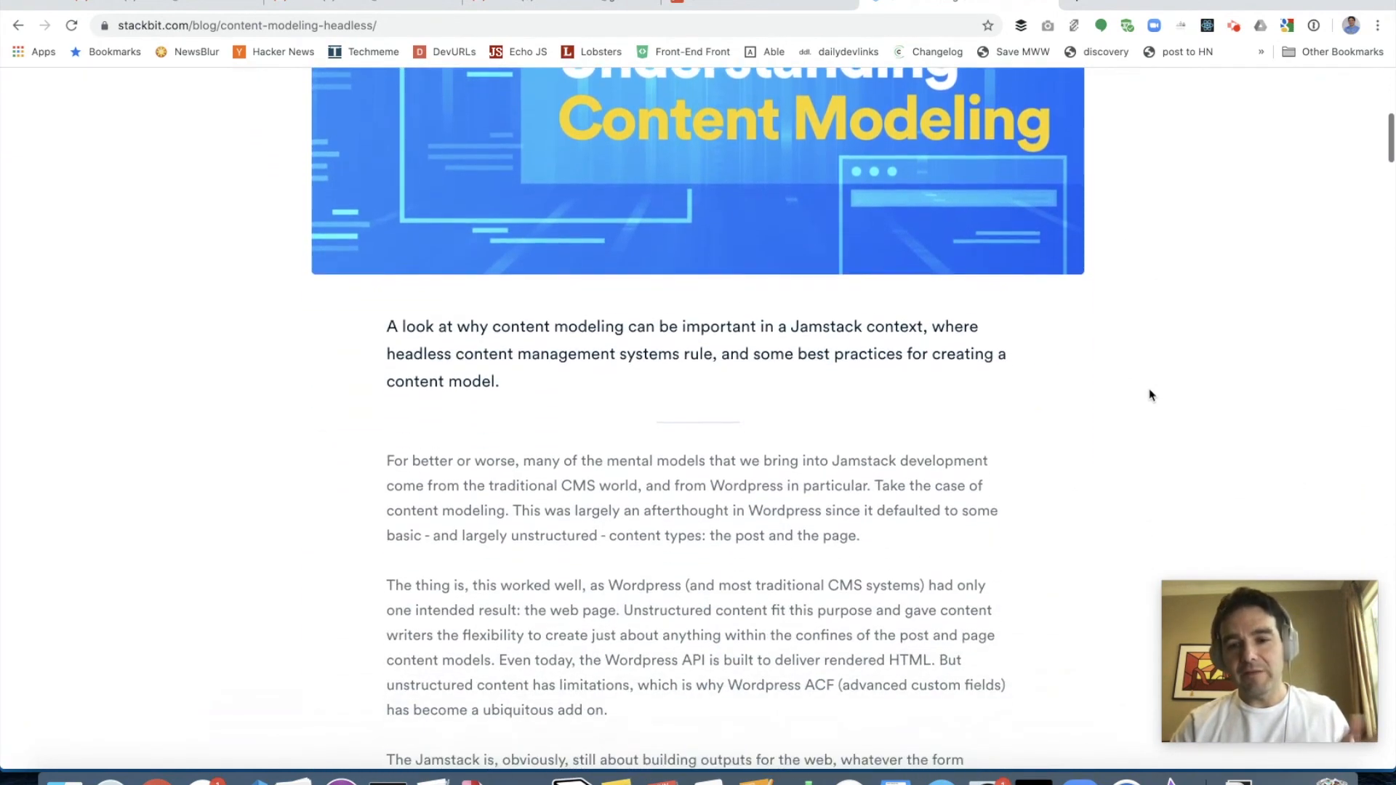
scroll(down, 3)
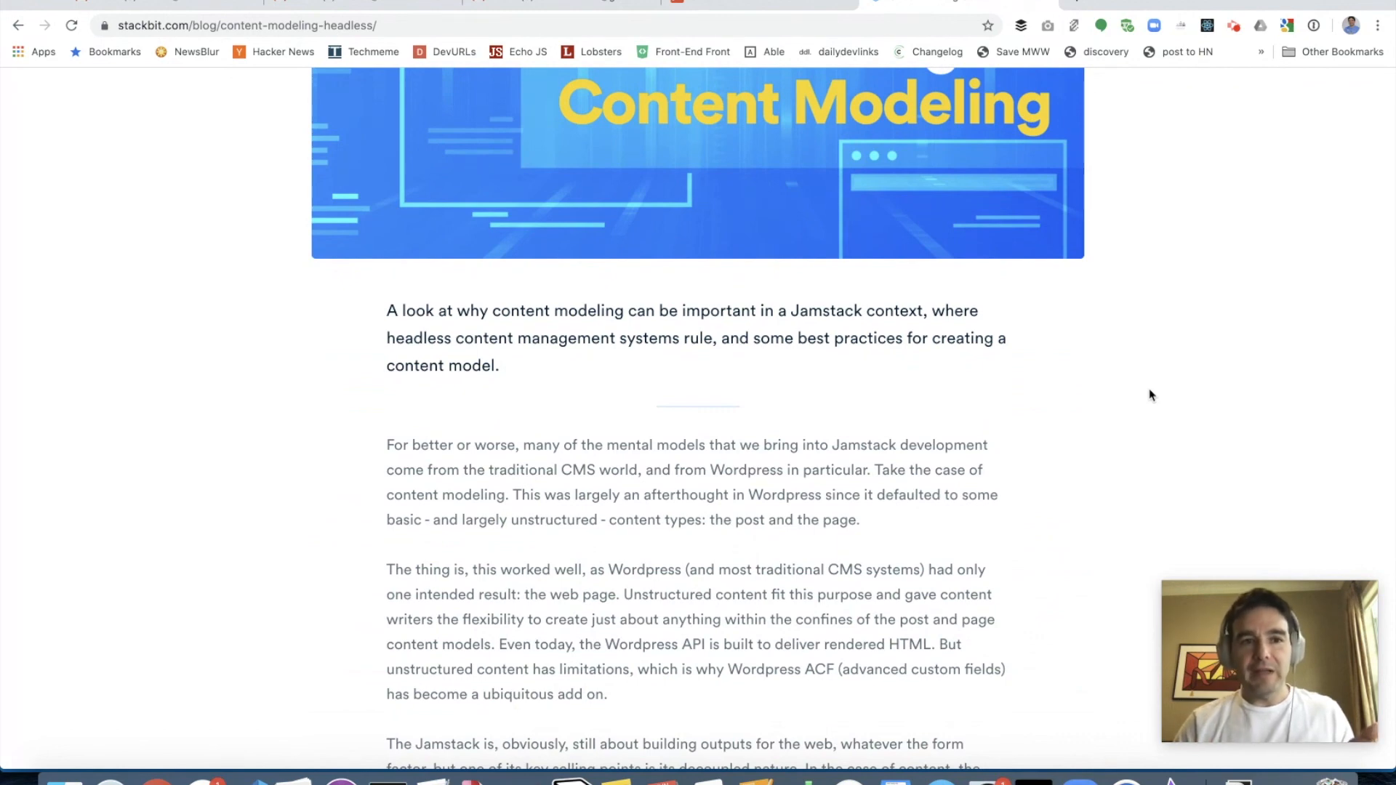
scroll(up, 3)
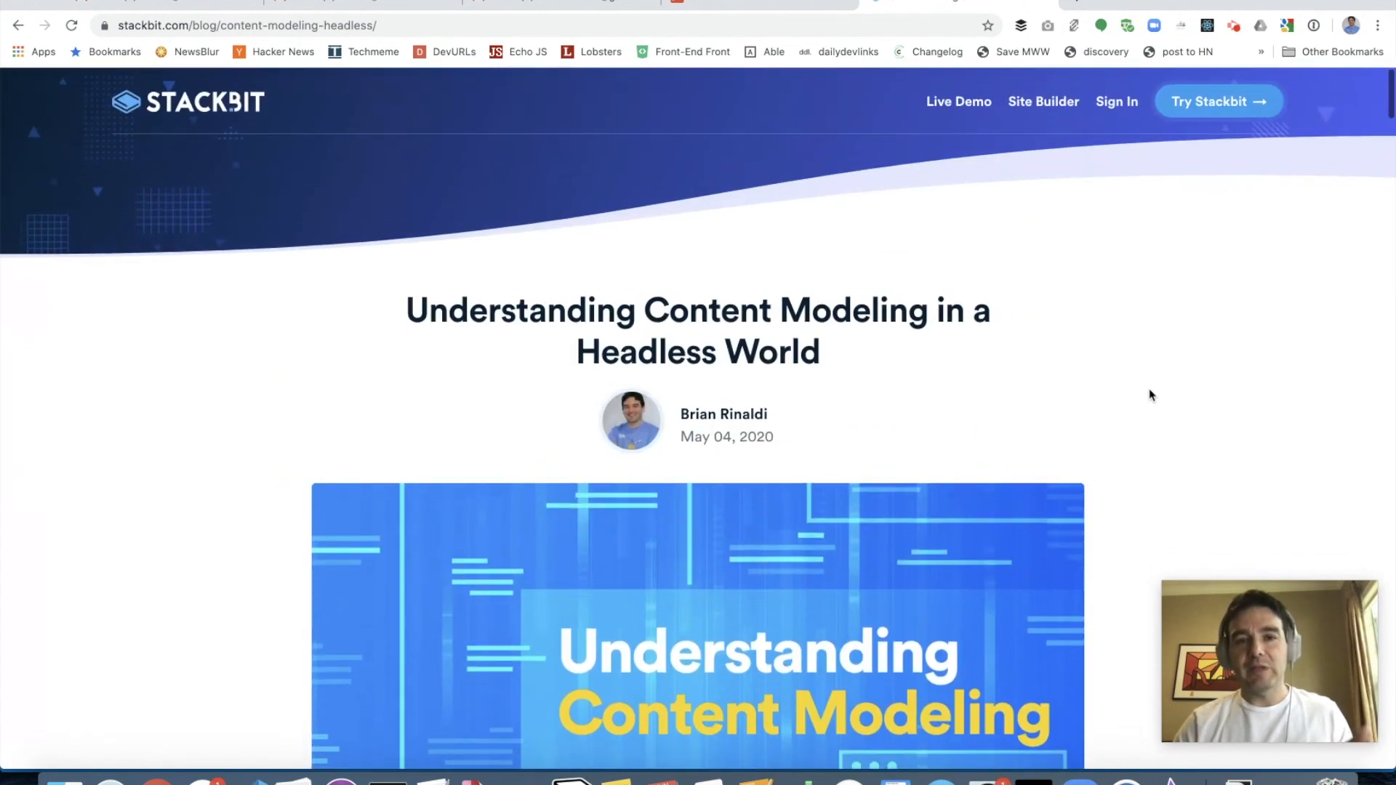